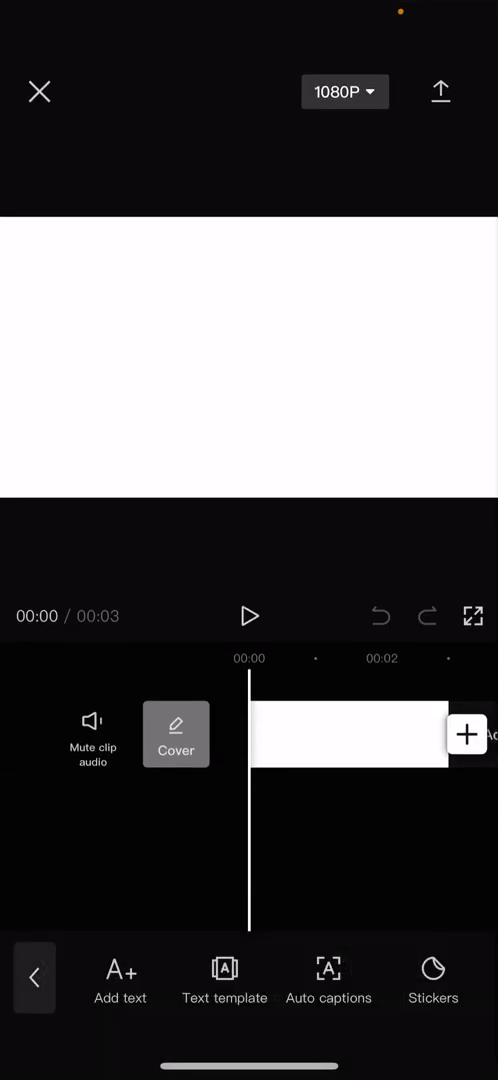
Step: Add a text layer reading 'hello' over the 3-second white clip
left_click(119, 979)
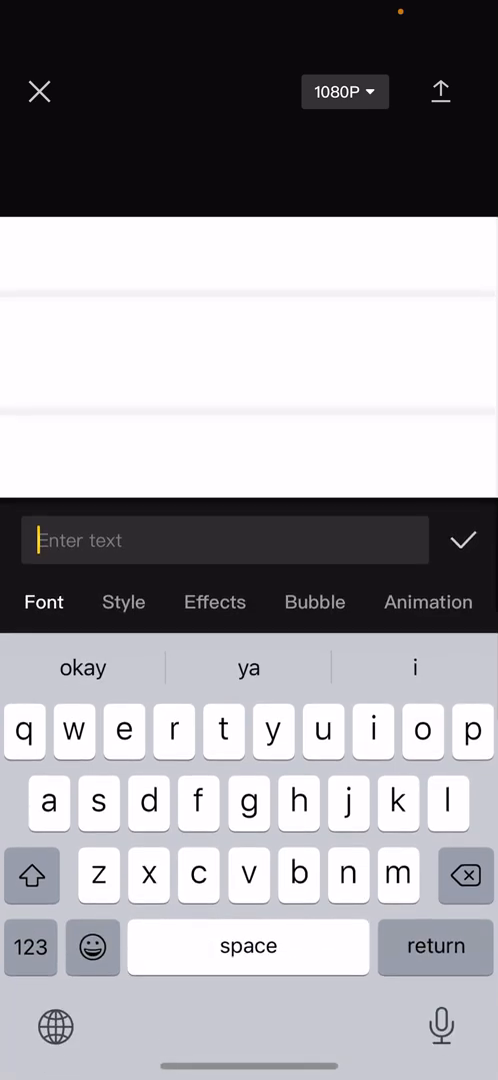
type("hello")
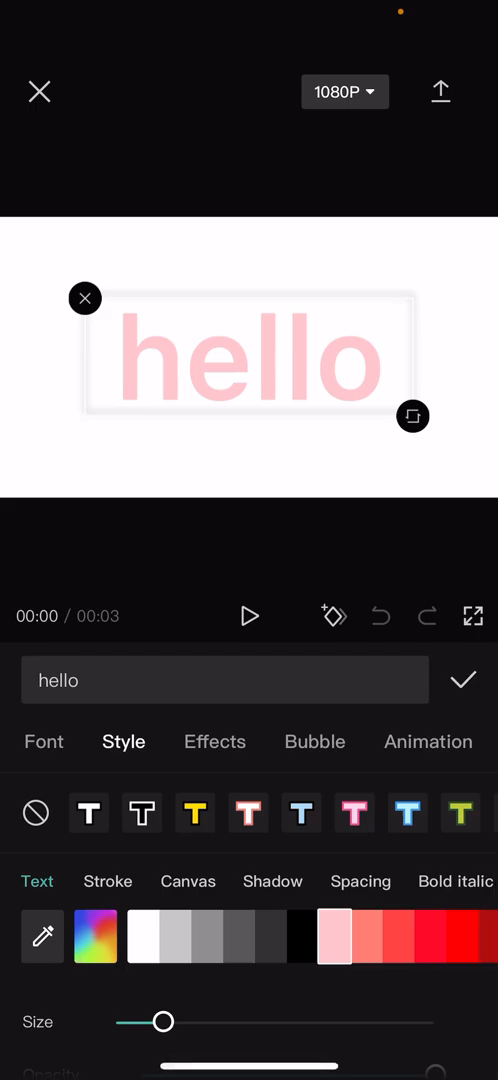
Step: Switch the 'hello' text to the bold Blod font and bring up its animations
left_click(43, 741)
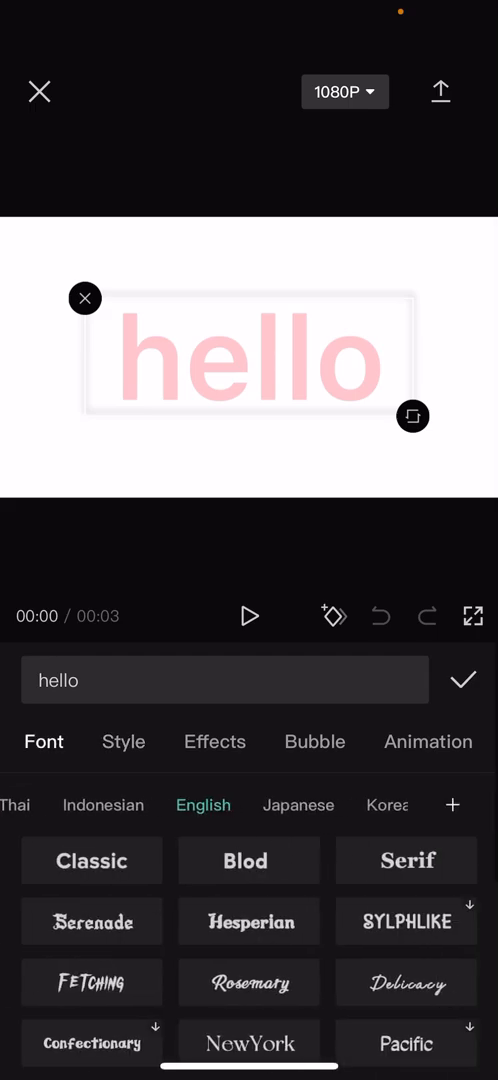
left_click(248, 860)
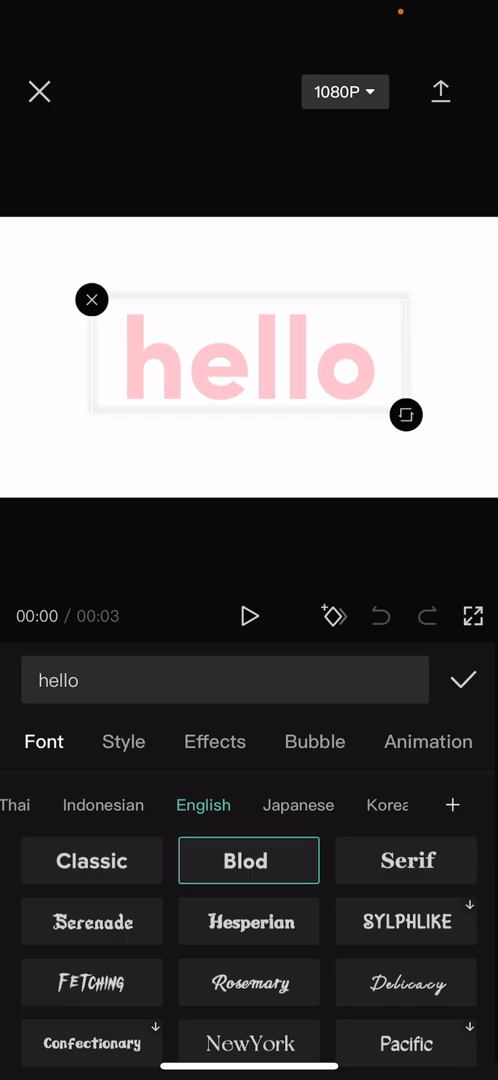
left_click(427, 741)
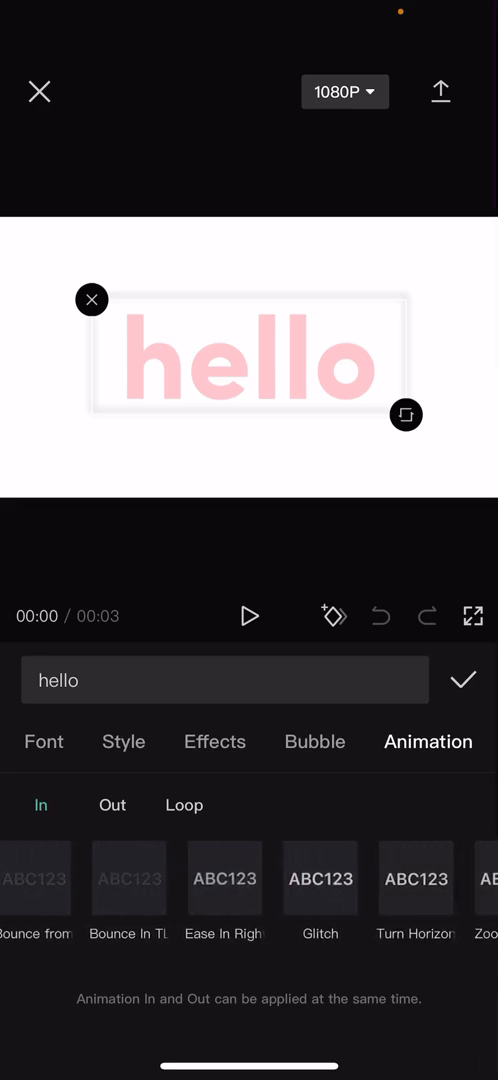
Step: Set the 'hello' Fade In entrance duration to 2.0 seconds
scroll("left", 3)
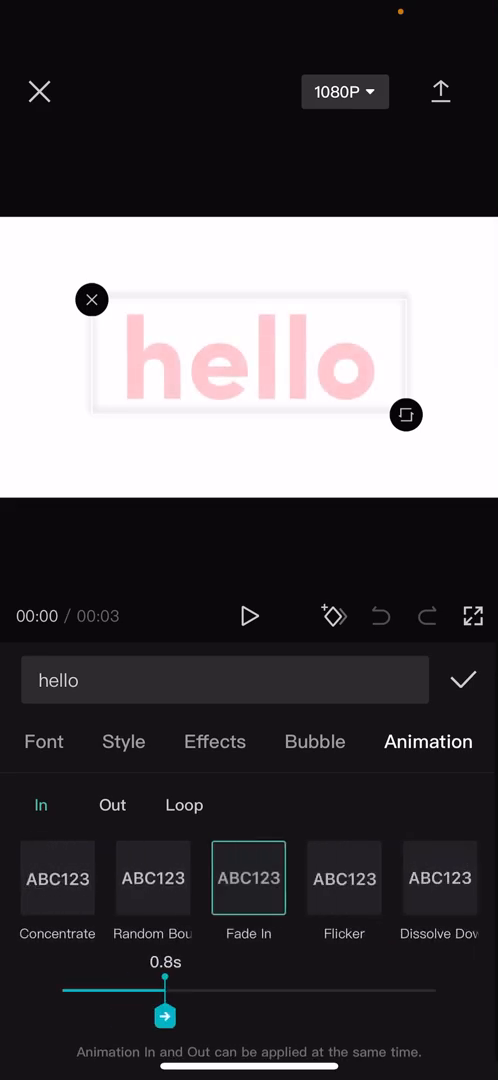
left_click_drag(165, 1015, 177, 1015)
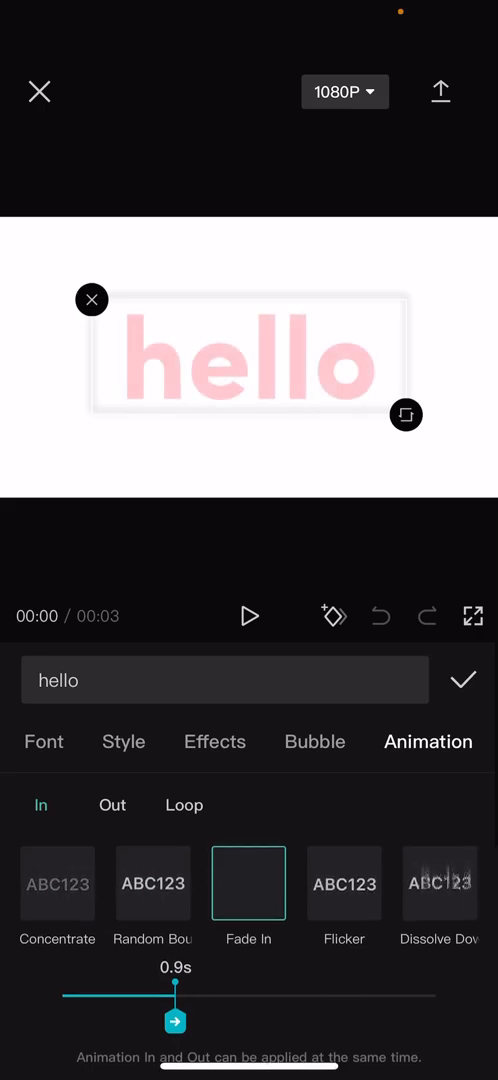
left_click_drag(176, 1020, 250, 1020)
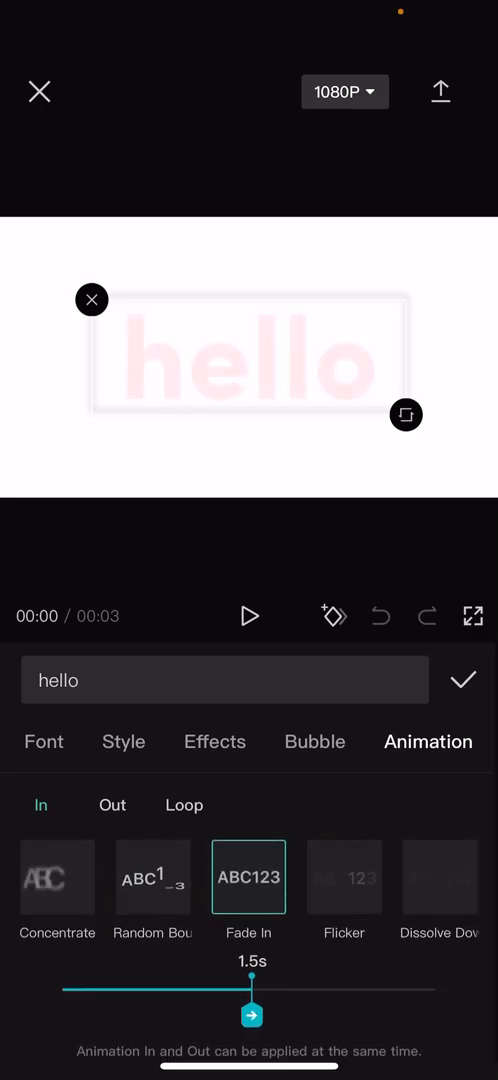
left_click_drag(251, 1015, 321, 1015)
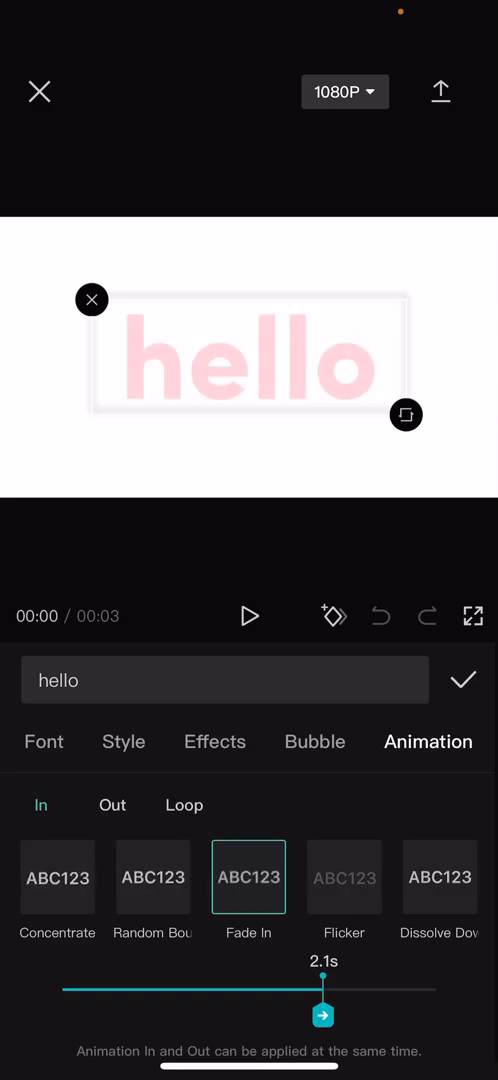
left_click_drag(322, 1014, 376, 1014)
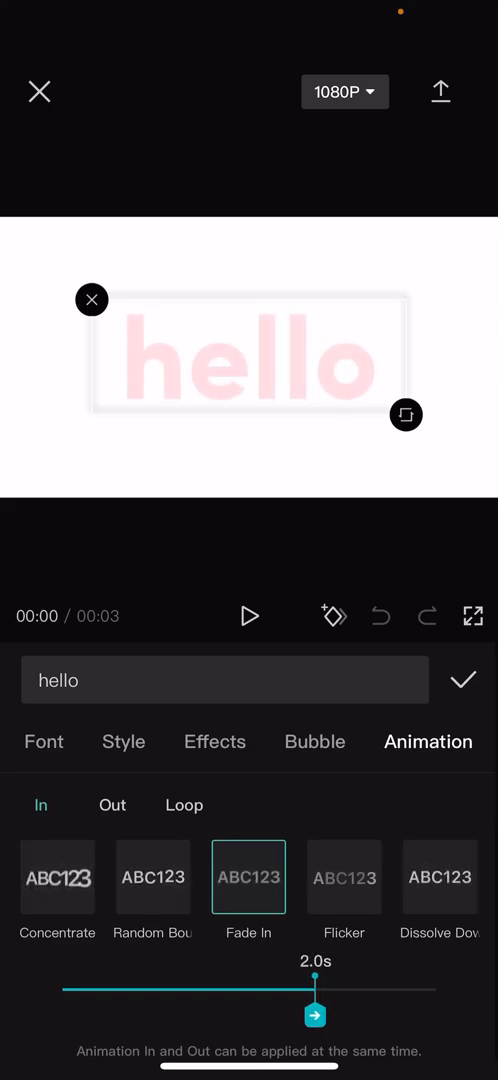
Step: Apply a Fade Out exit animation to 'hello' and adjust its duration
left_click(111, 805)
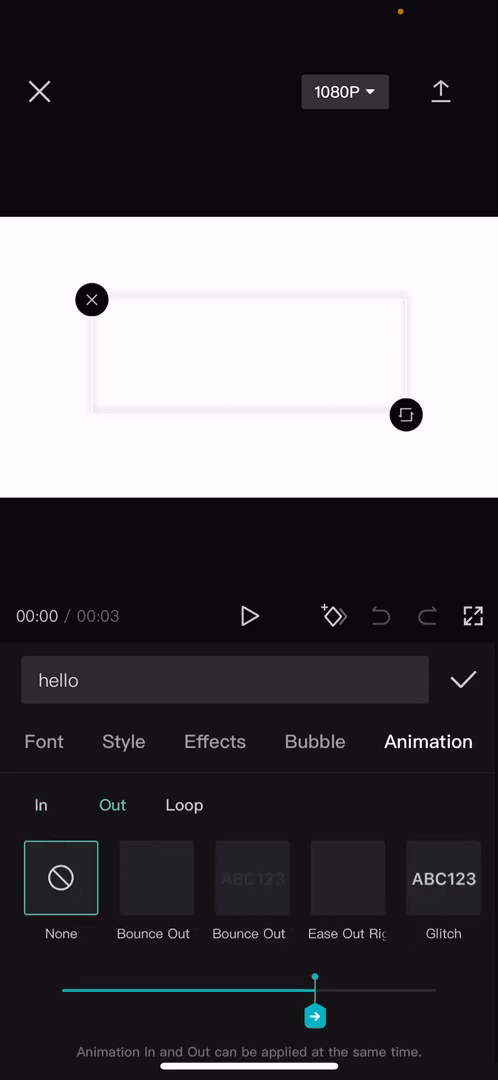
scroll("left", 3)
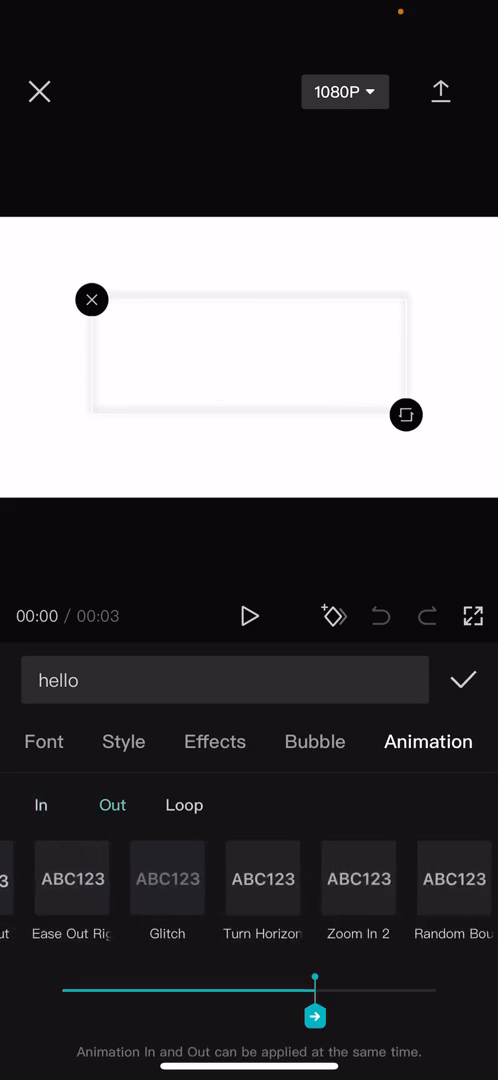
left_click(248, 877)
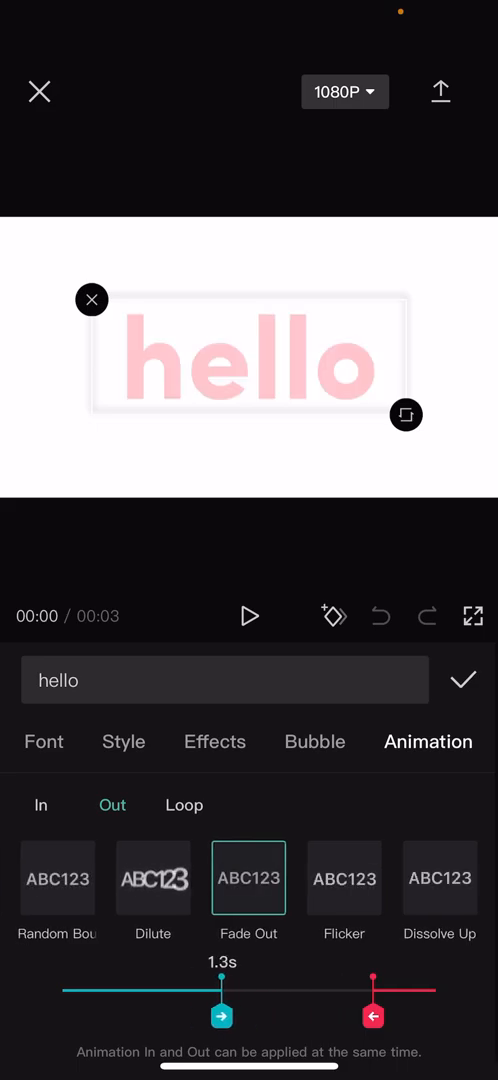
left_click_drag(372, 1015, 305, 1015)
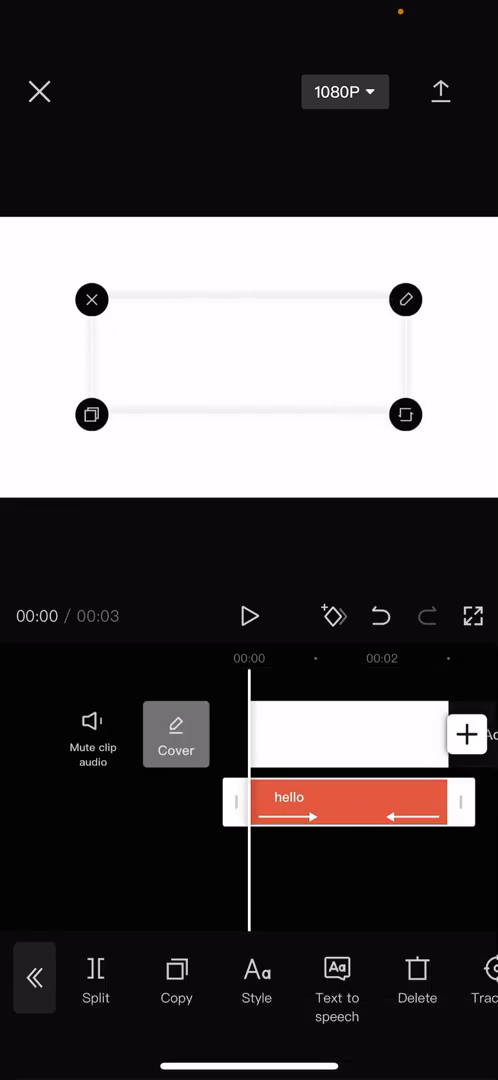
Step: Deselect the text, play the animated clip preview, then close the project to save it
left_click(249, 615)
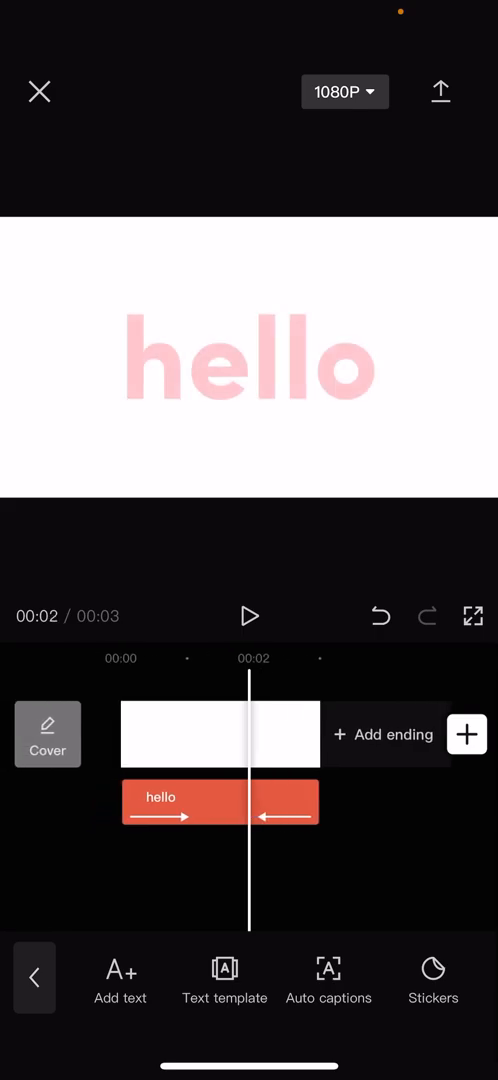
left_click(249, 615)
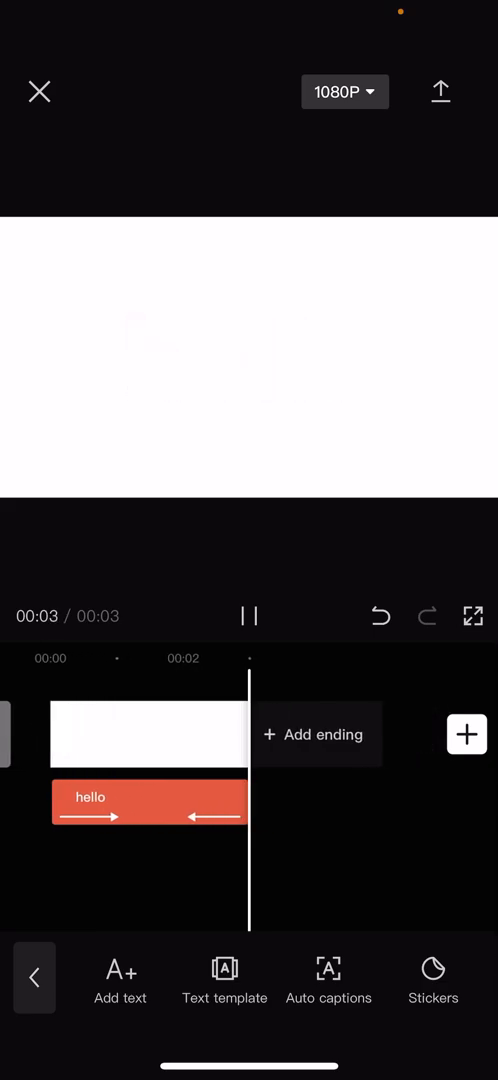
left_click(249, 616)
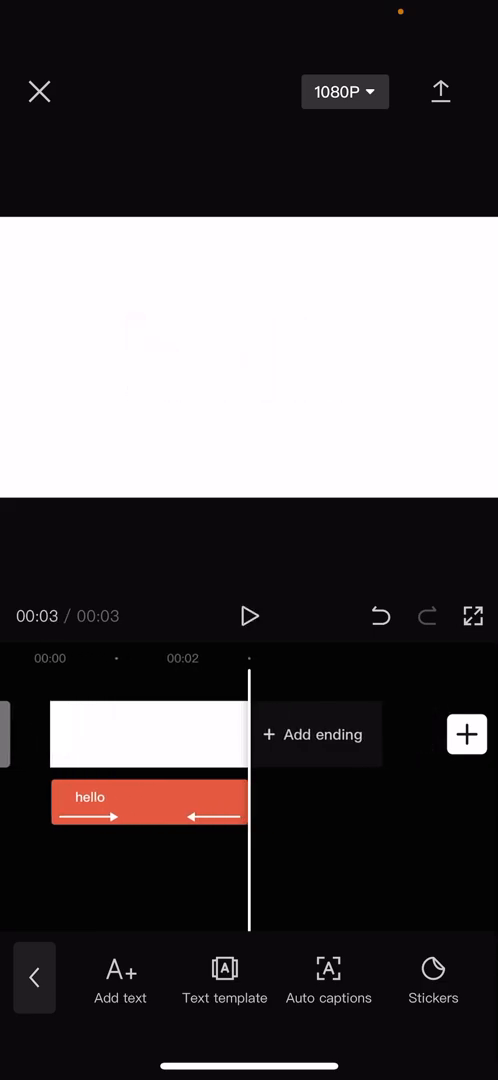
left_click(39, 91)
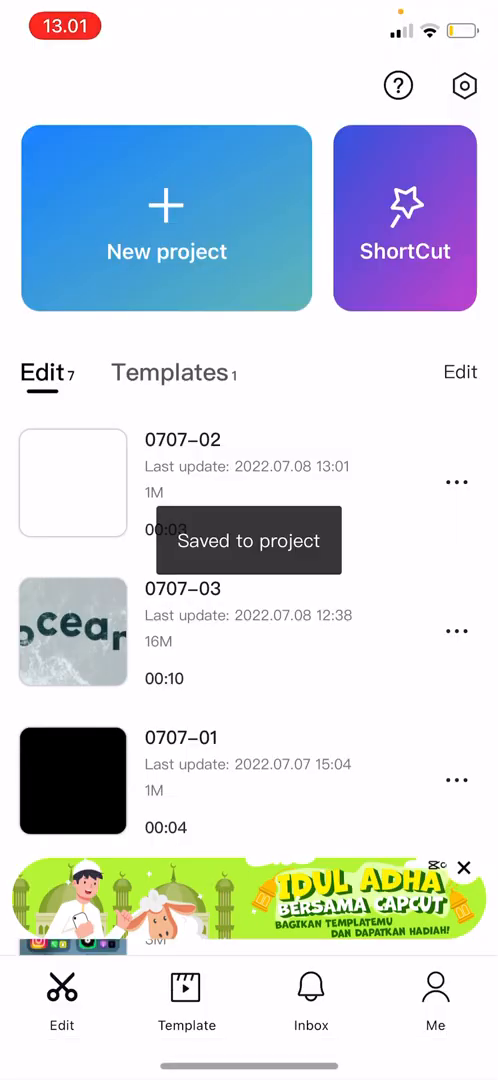